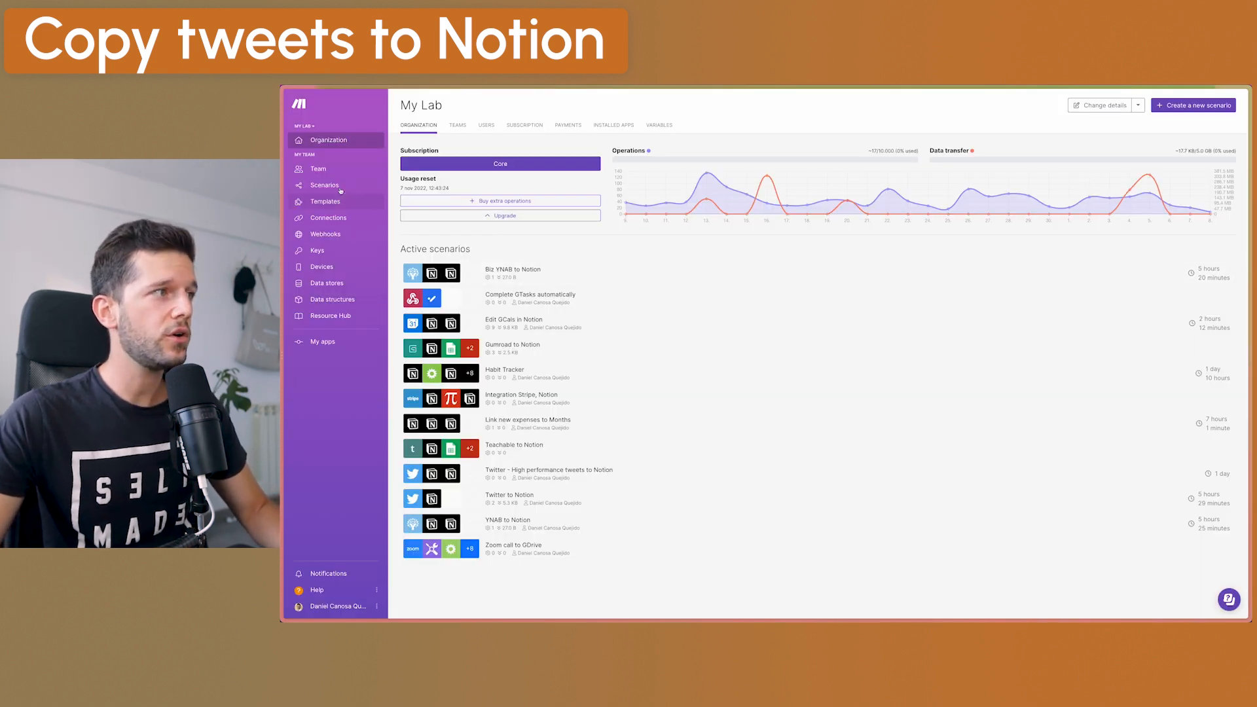
From the Scenarios list, open the Twitter to Notion scenario in the editor
click(324, 185)
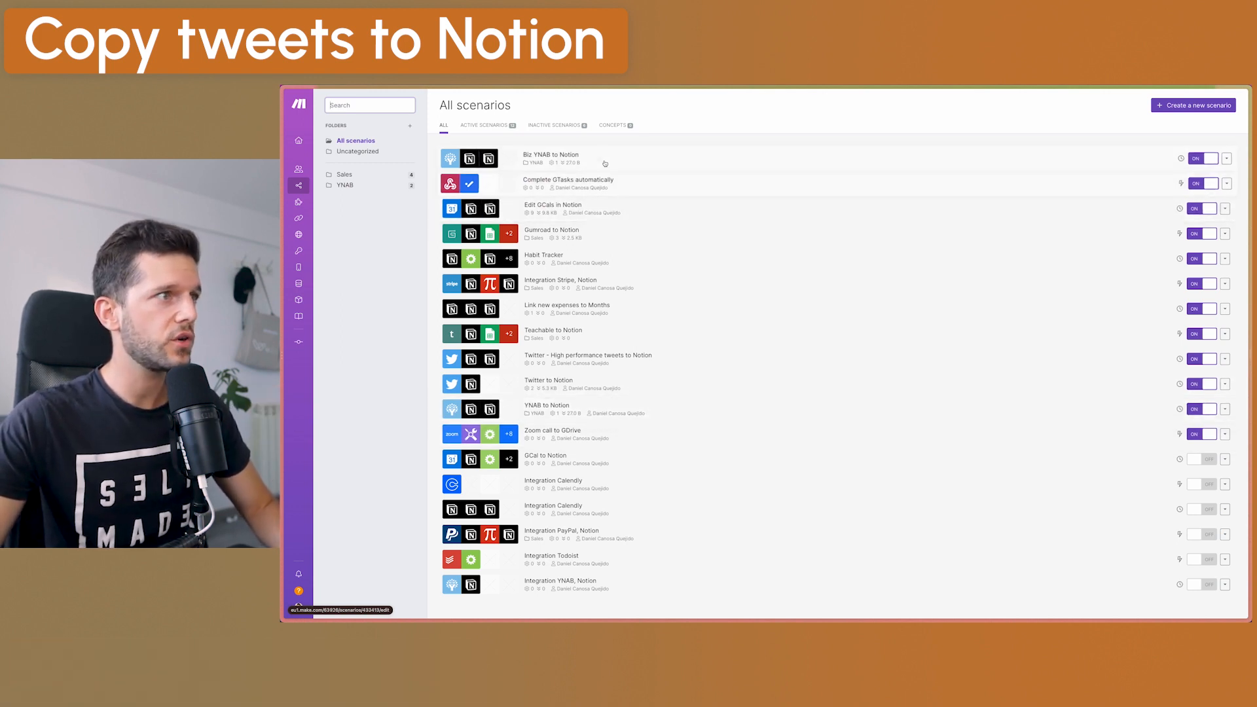
click(549, 379)
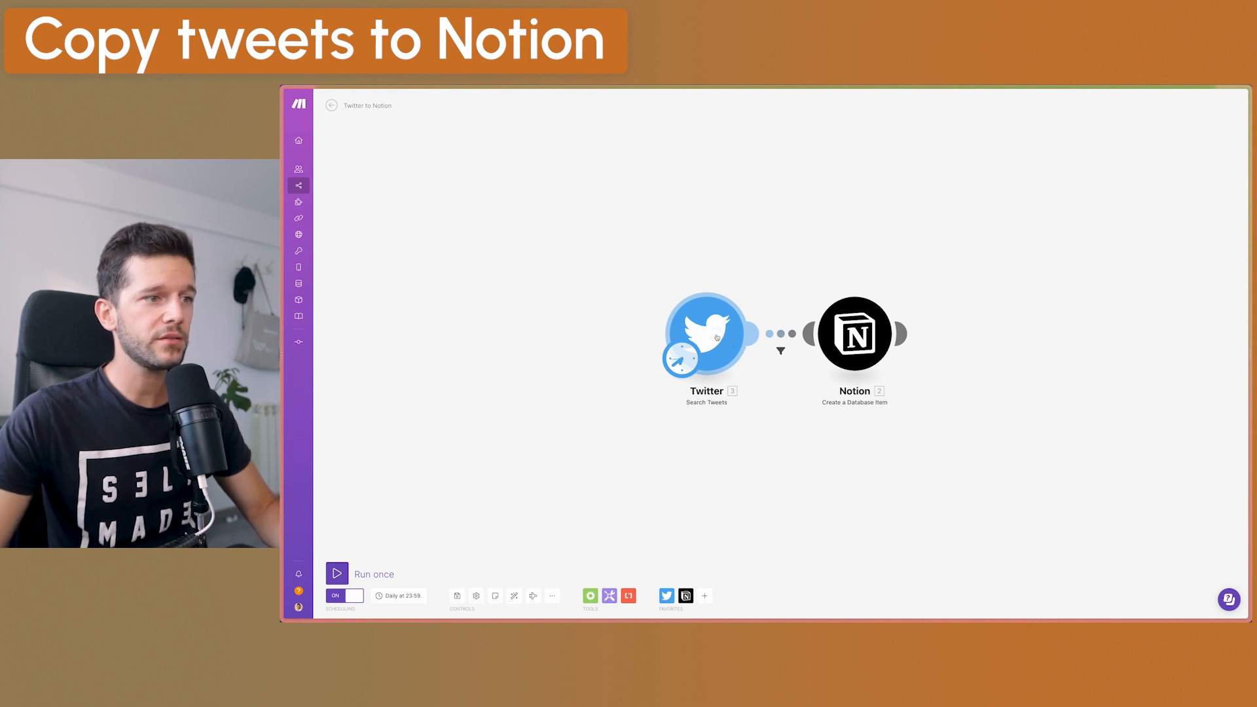
click(705, 332)
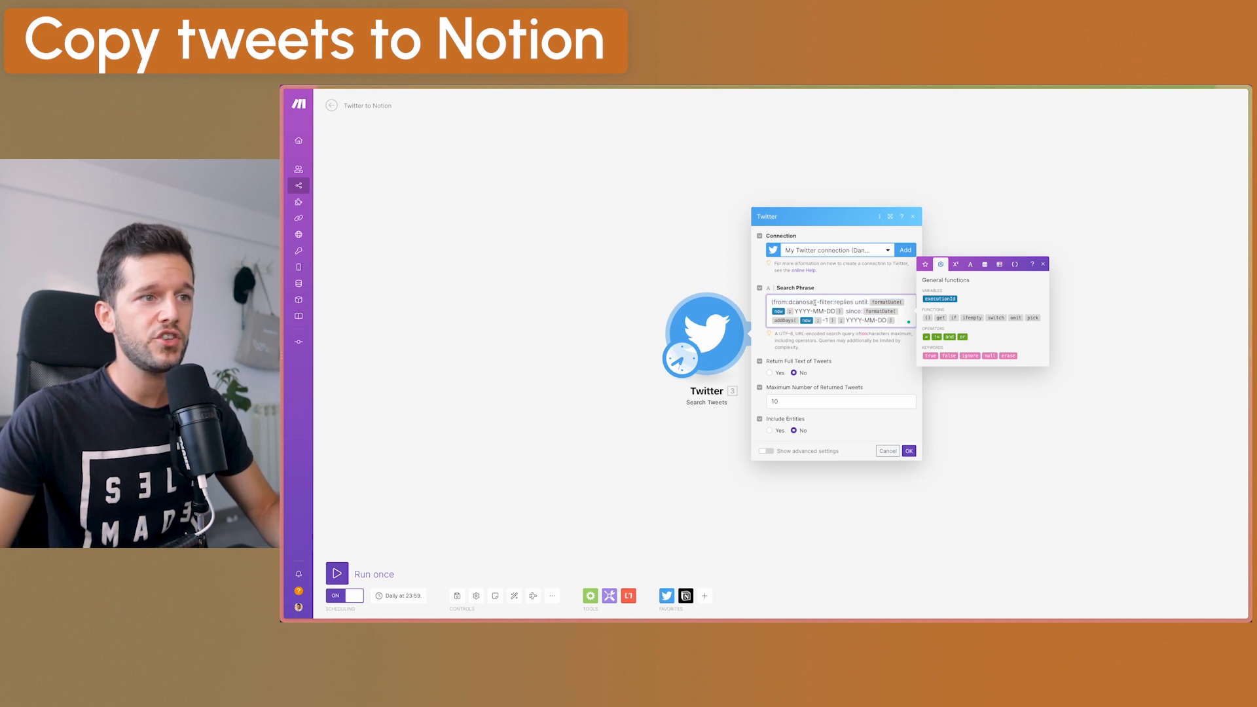
double_click(797, 302)
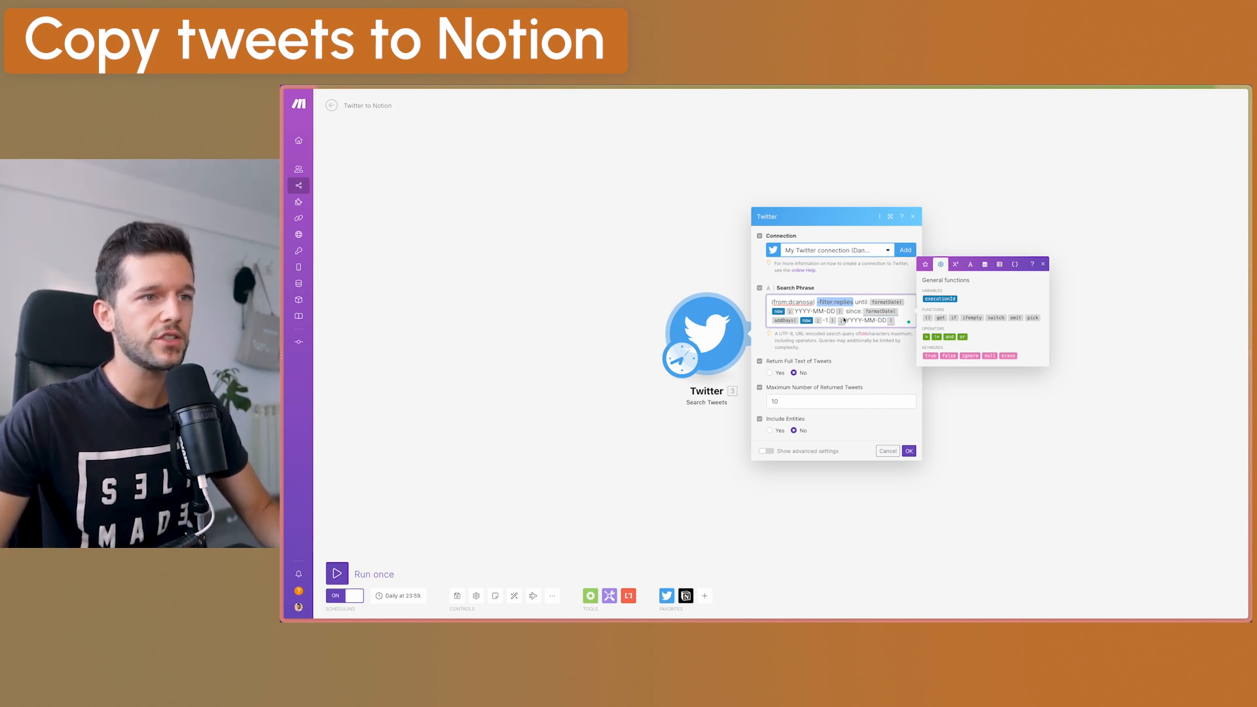
click(908, 450)
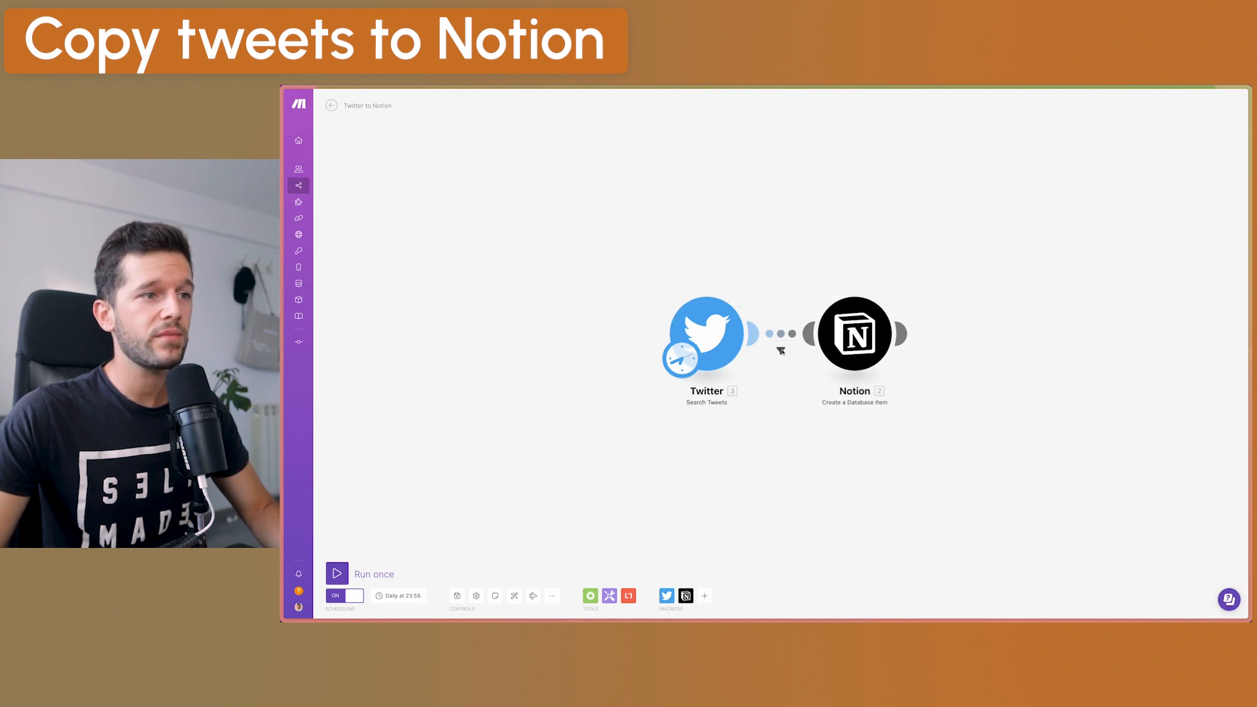
Review the Notion create-item mappings: tweet text to Name/Tweet, status URL from tweet id, Published empty
click(853, 333)
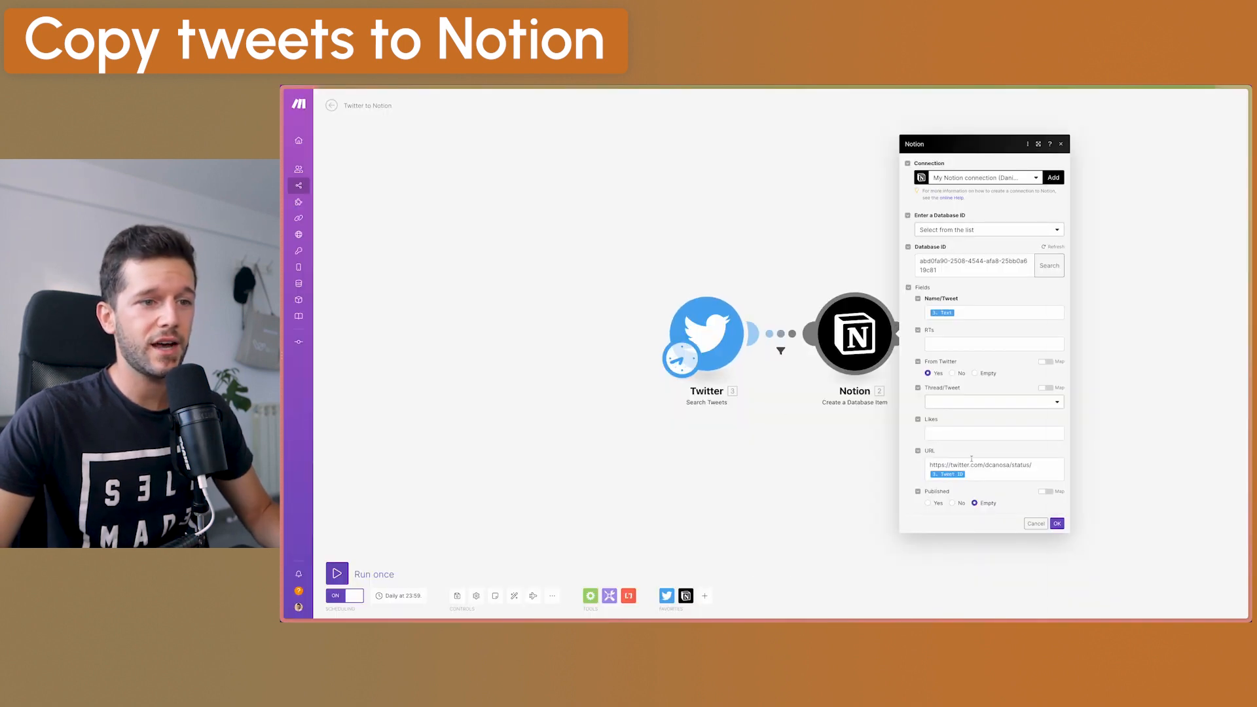
click(993, 469)
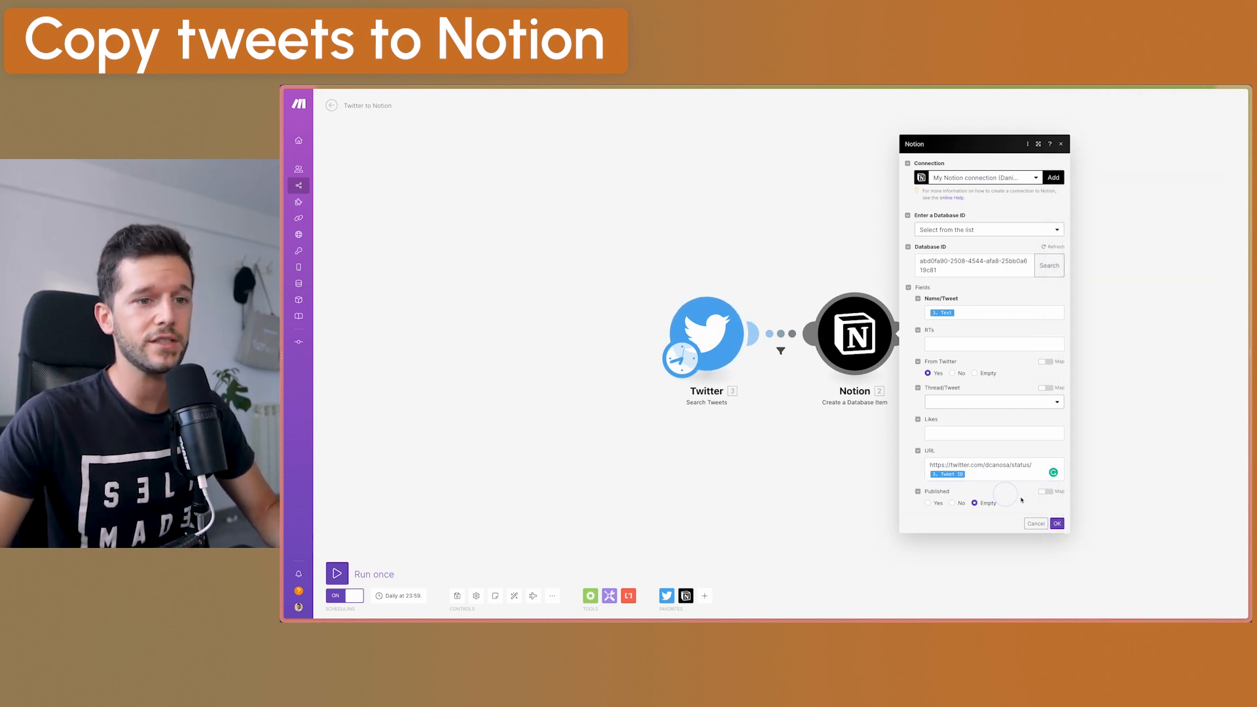
click(1056, 524)
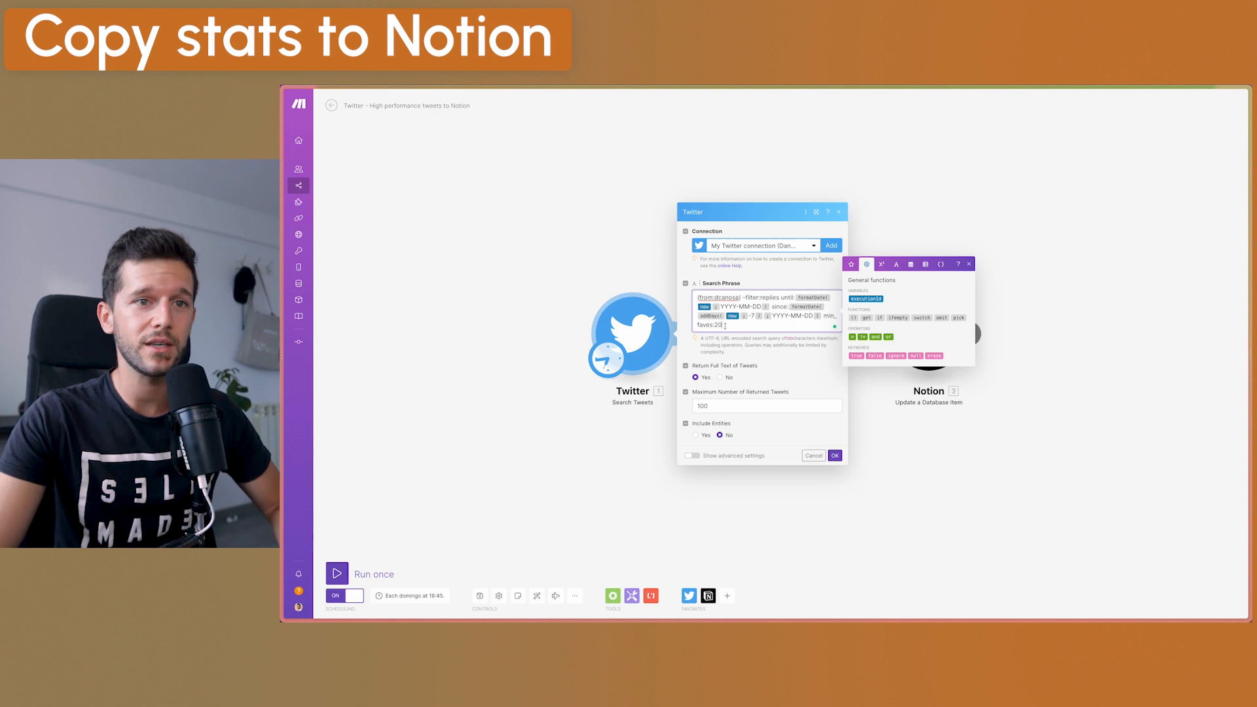
Review the tweet search settings requiring 20+ likes in the high-performance scenario
click(834, 456)
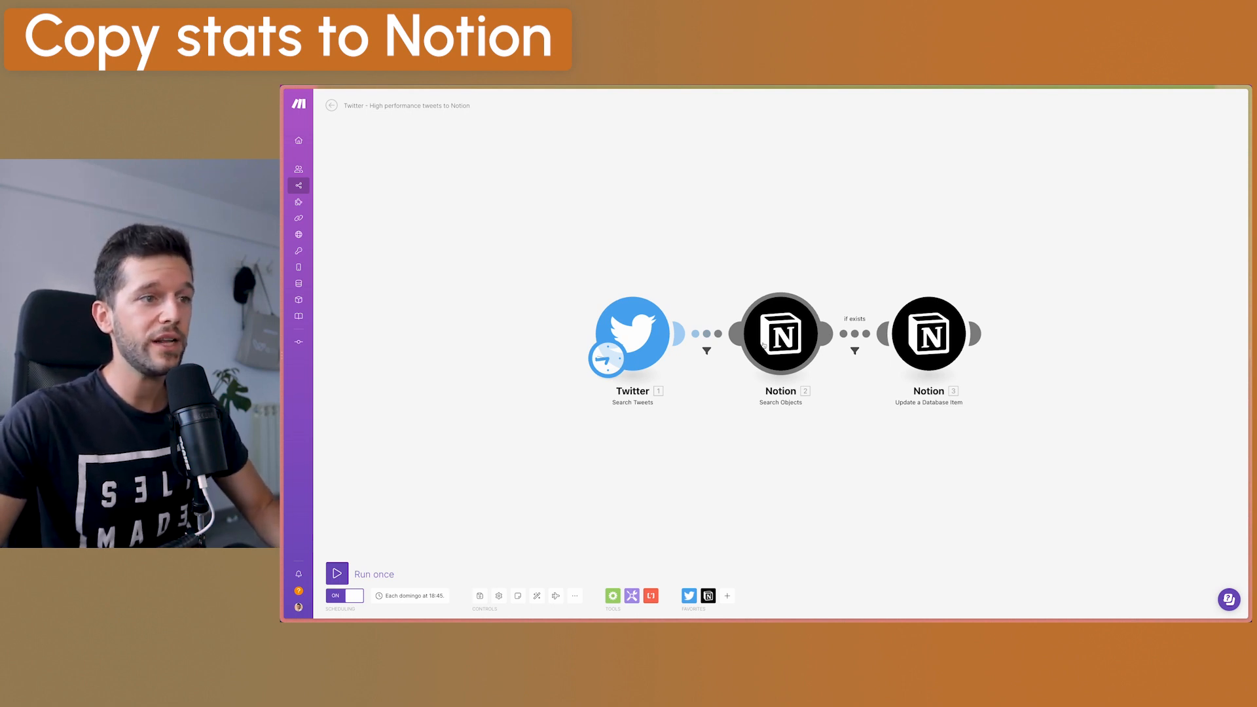
click(779, 334)
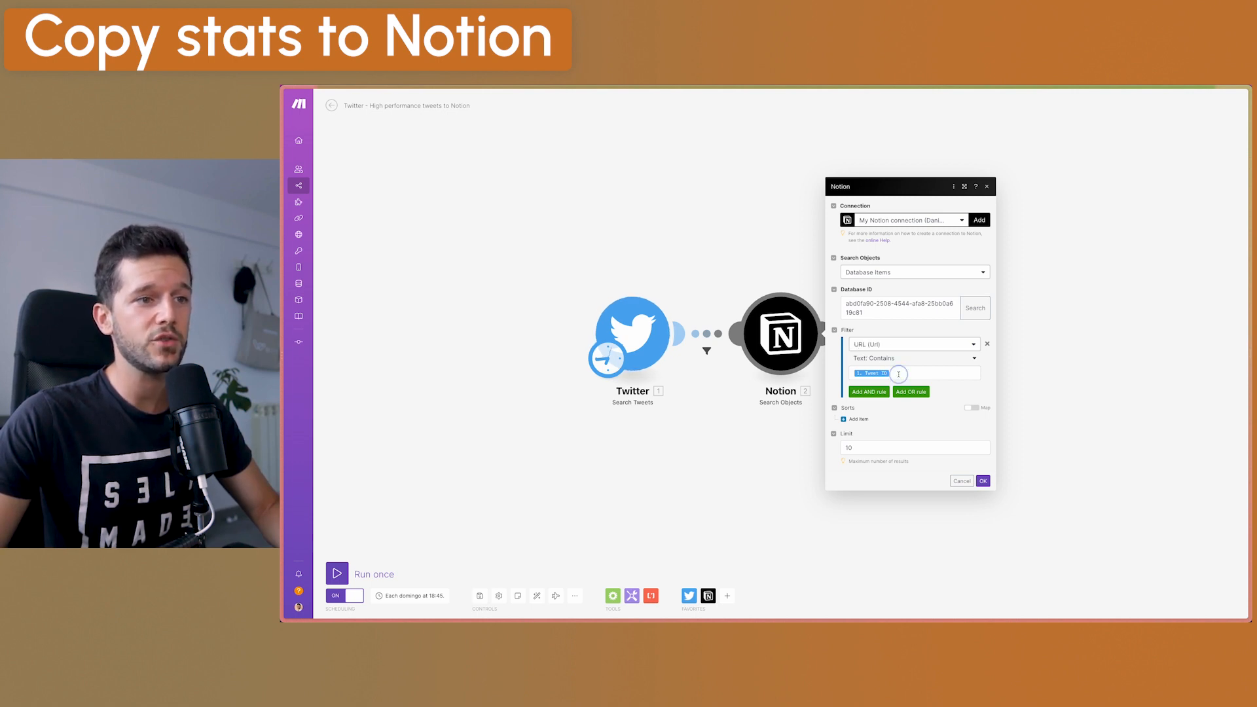
click(898, 373)
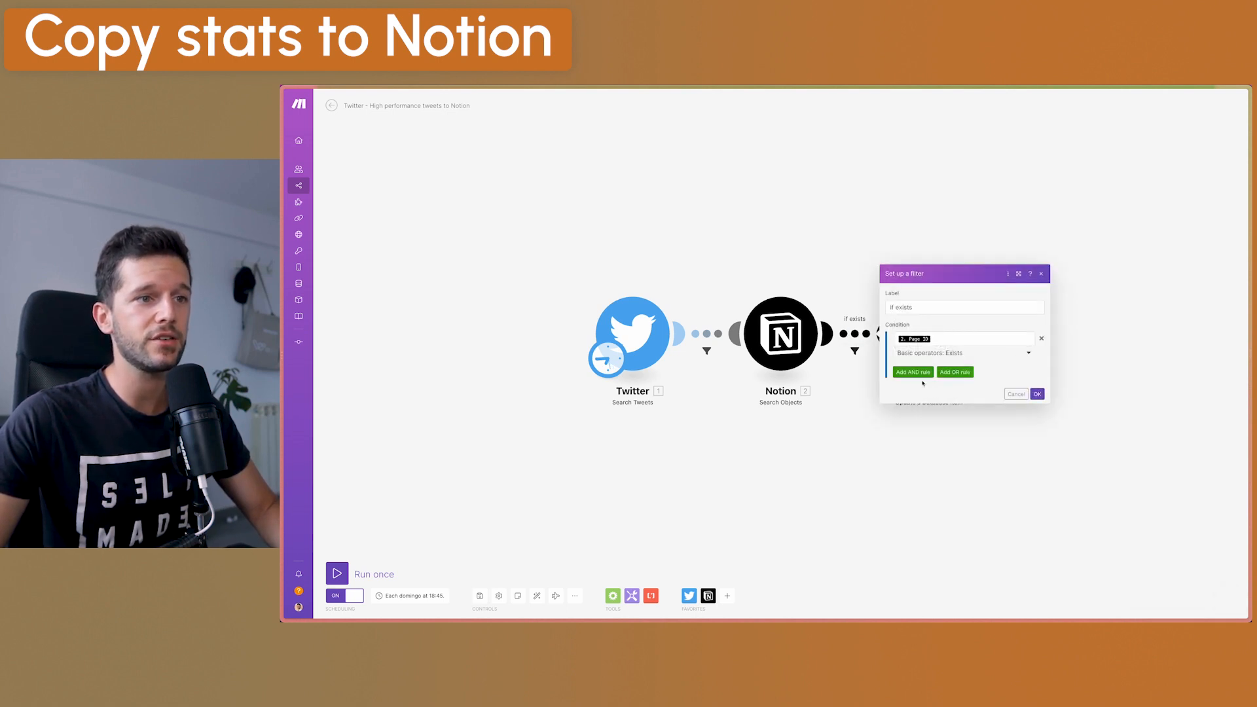
click(958, 338)
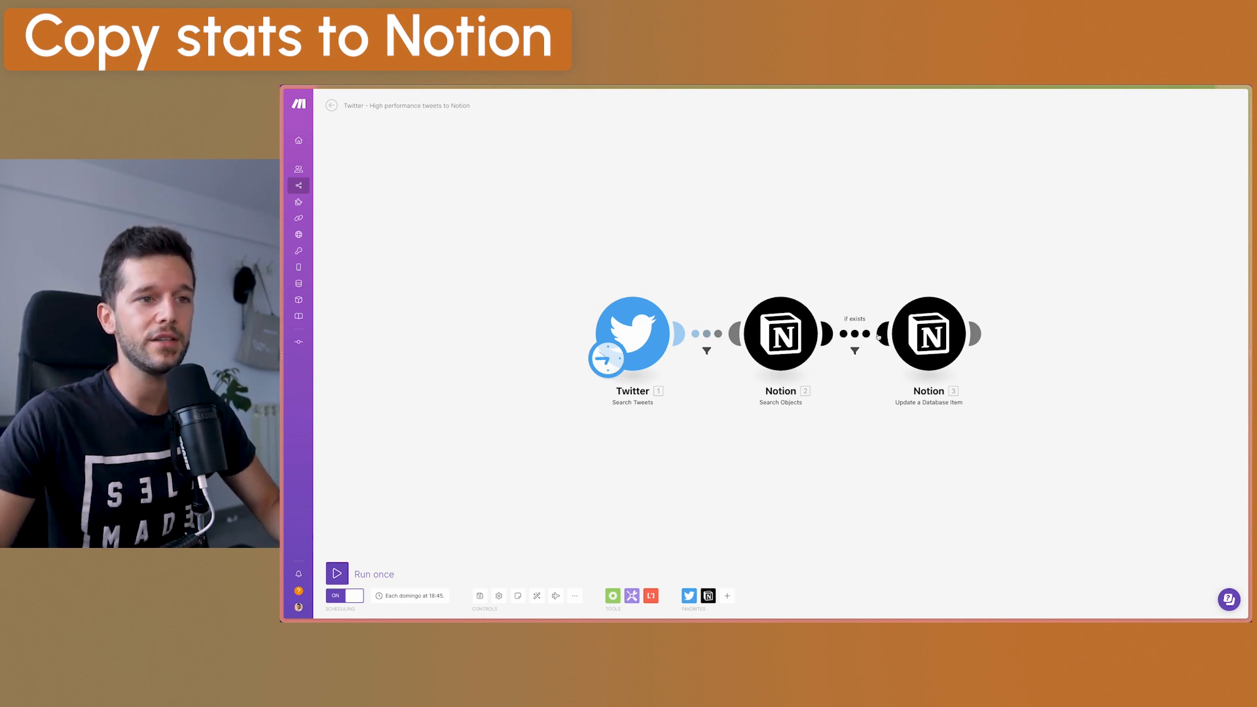
Review the update step mapping retweet and favorite counts into RTs and Likes, then show the Notion database
click(927, 334)
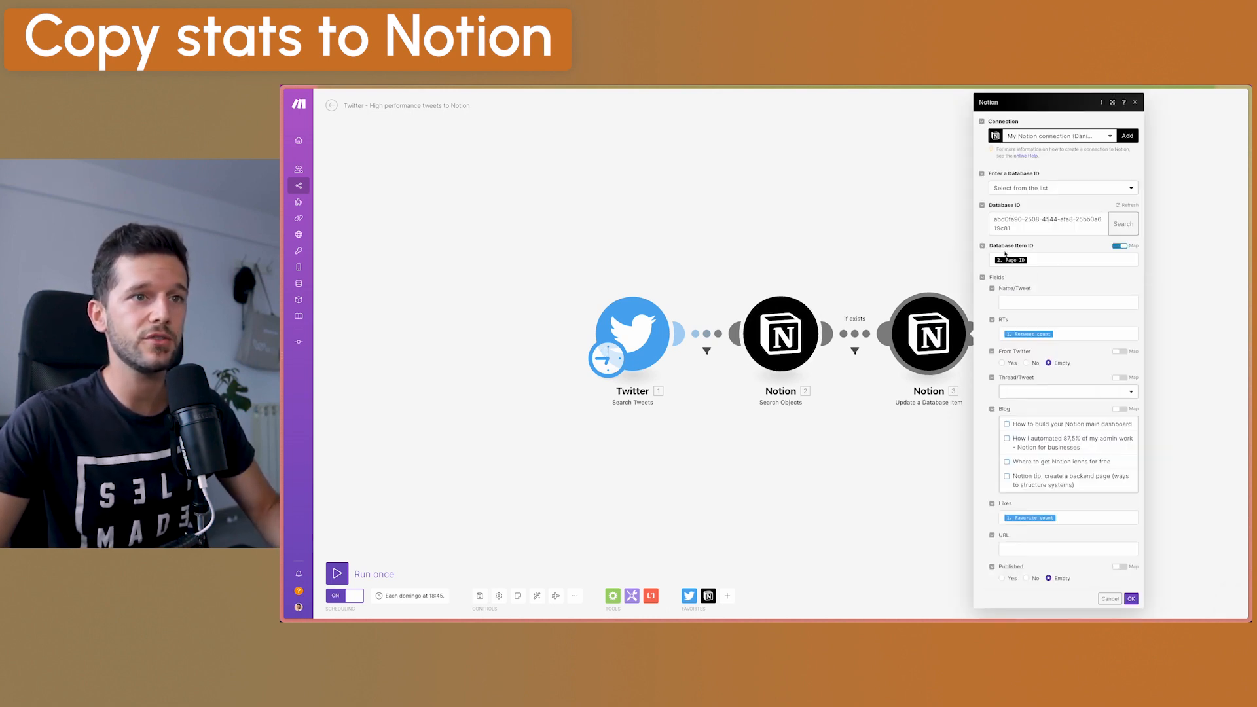
click(1058, 259)
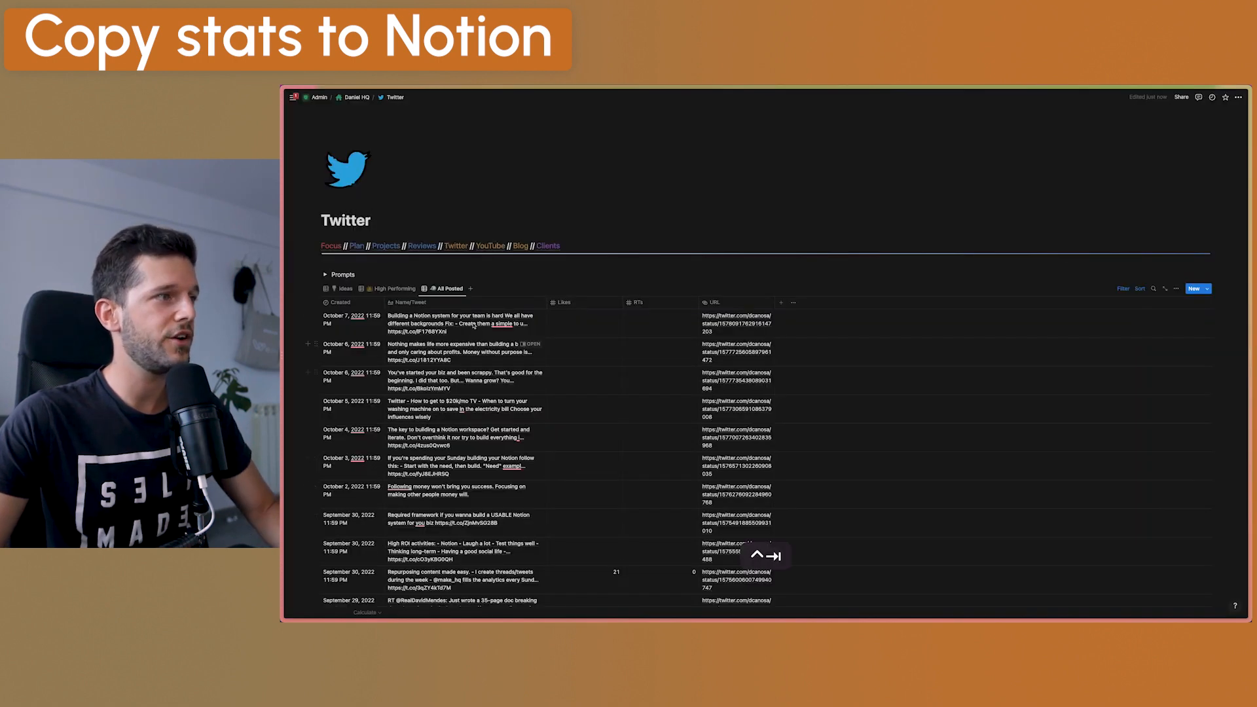
Show the High Performing view and scroll through tweets with their Likes, RTs and status URLs
click(394, 288)
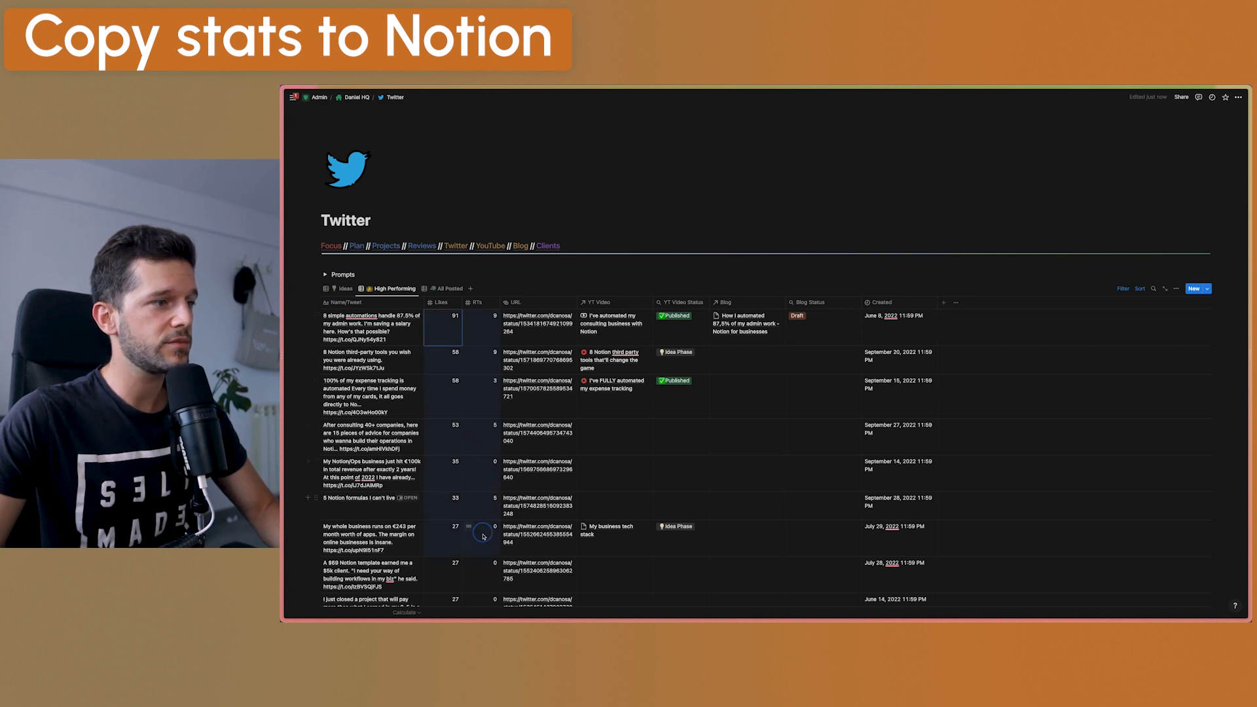
scroll(down, 3)
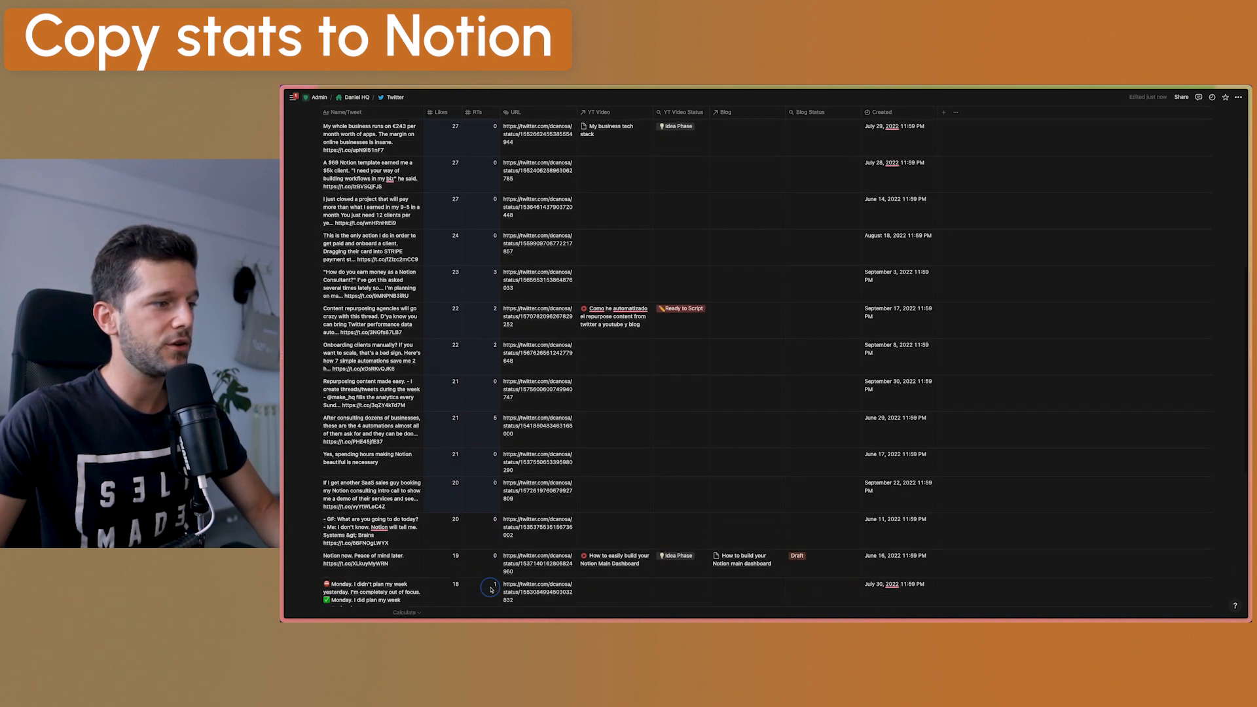
scroll(down, 3)
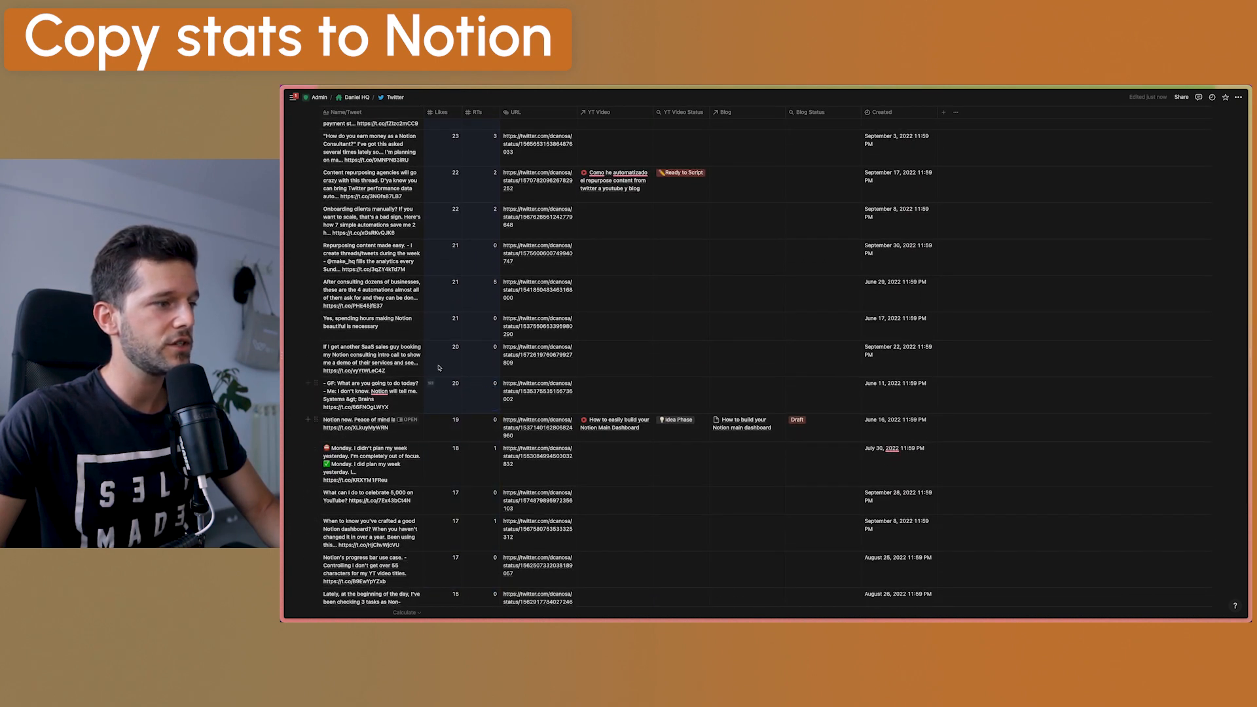
scroll(down, 3)
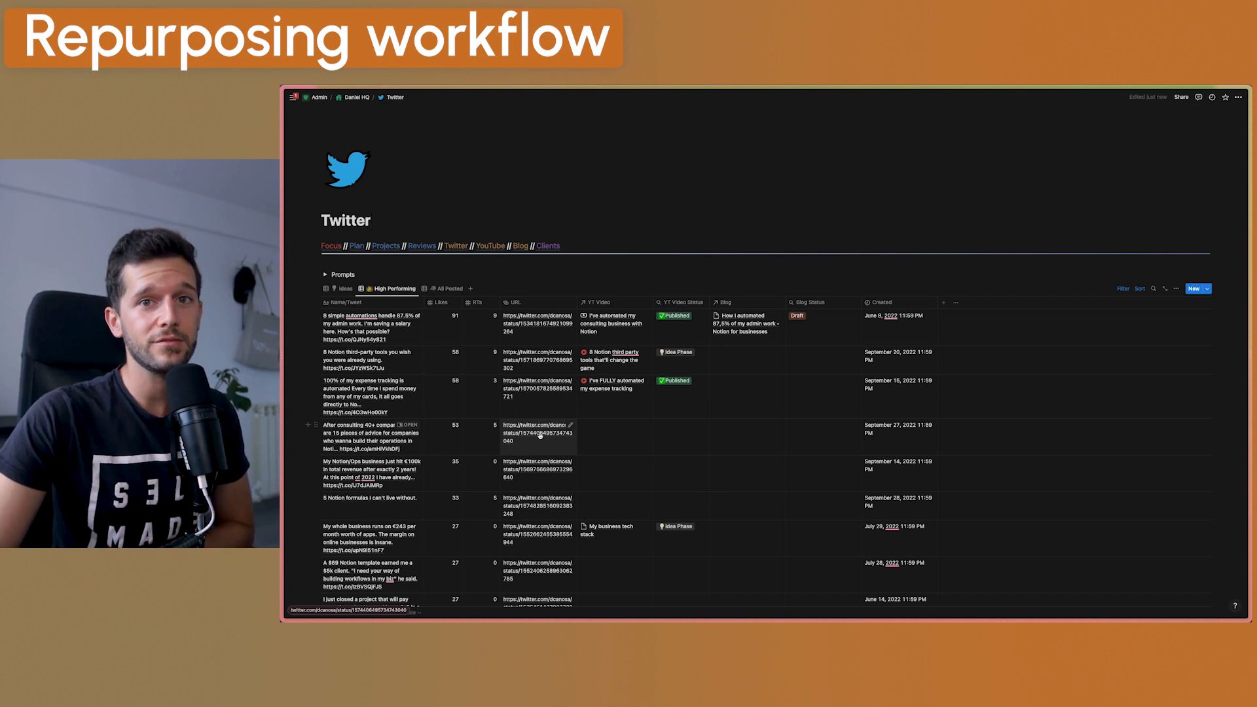
click(356, 220)
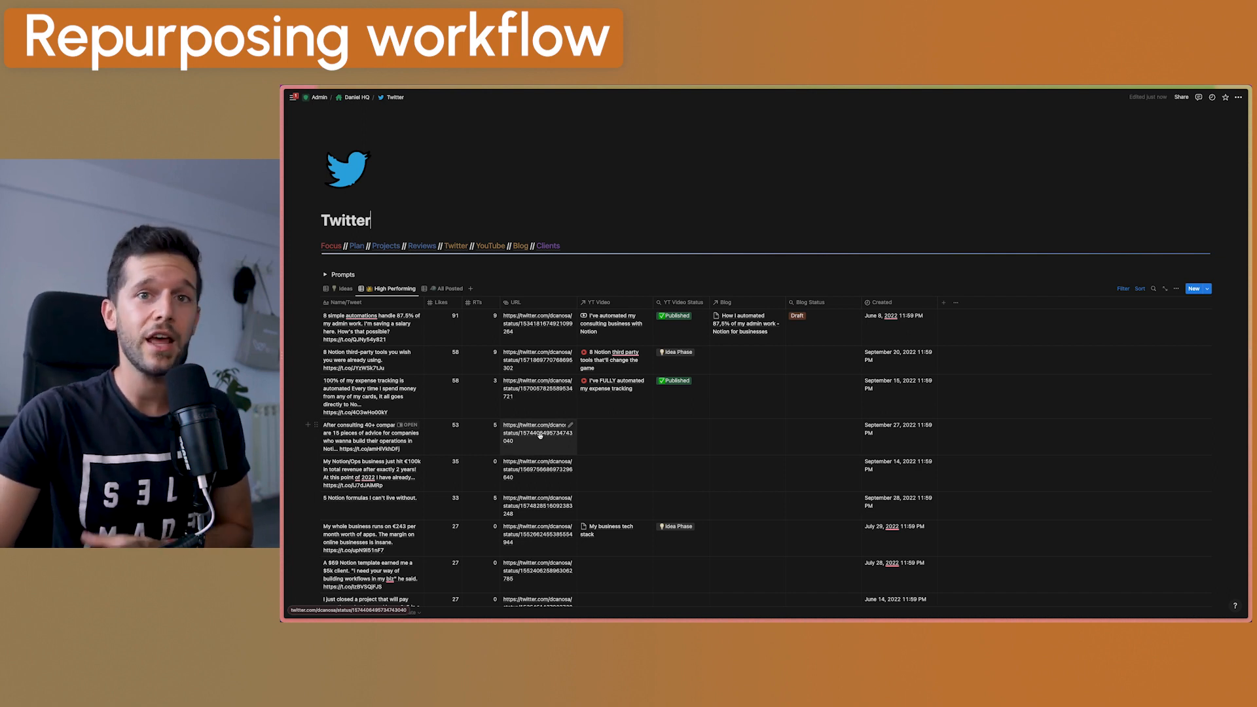